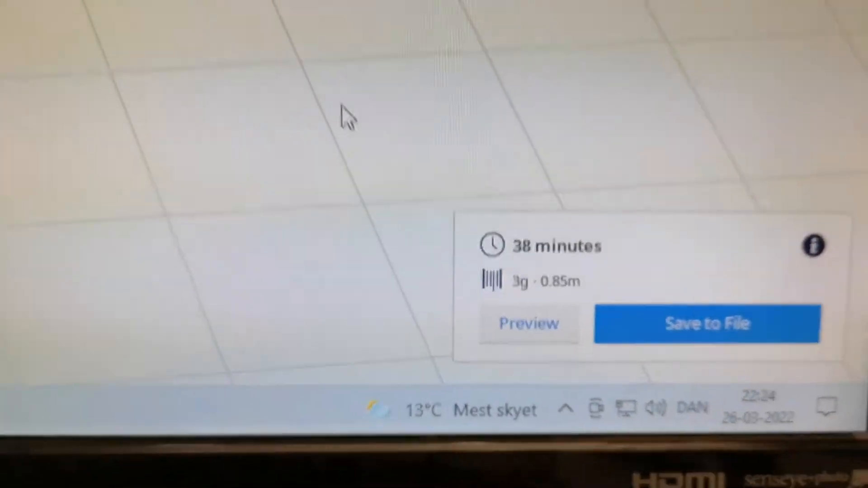
{"action": "left_click", "coordinate": [527, 324]}
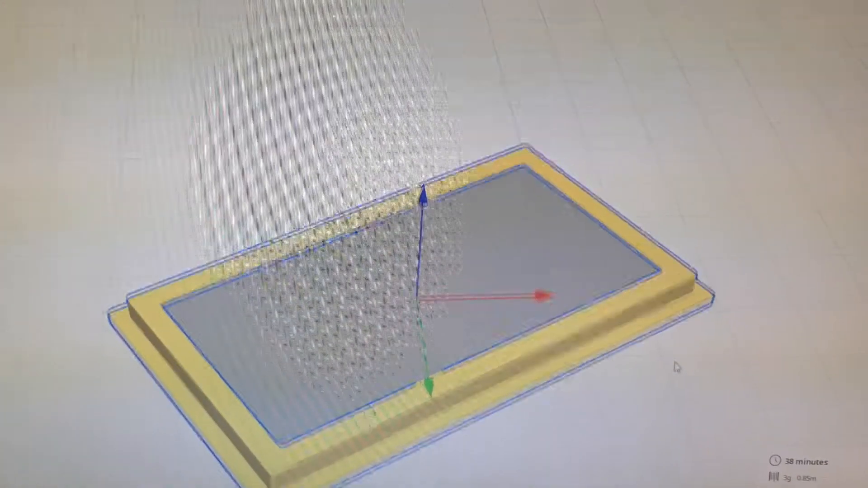